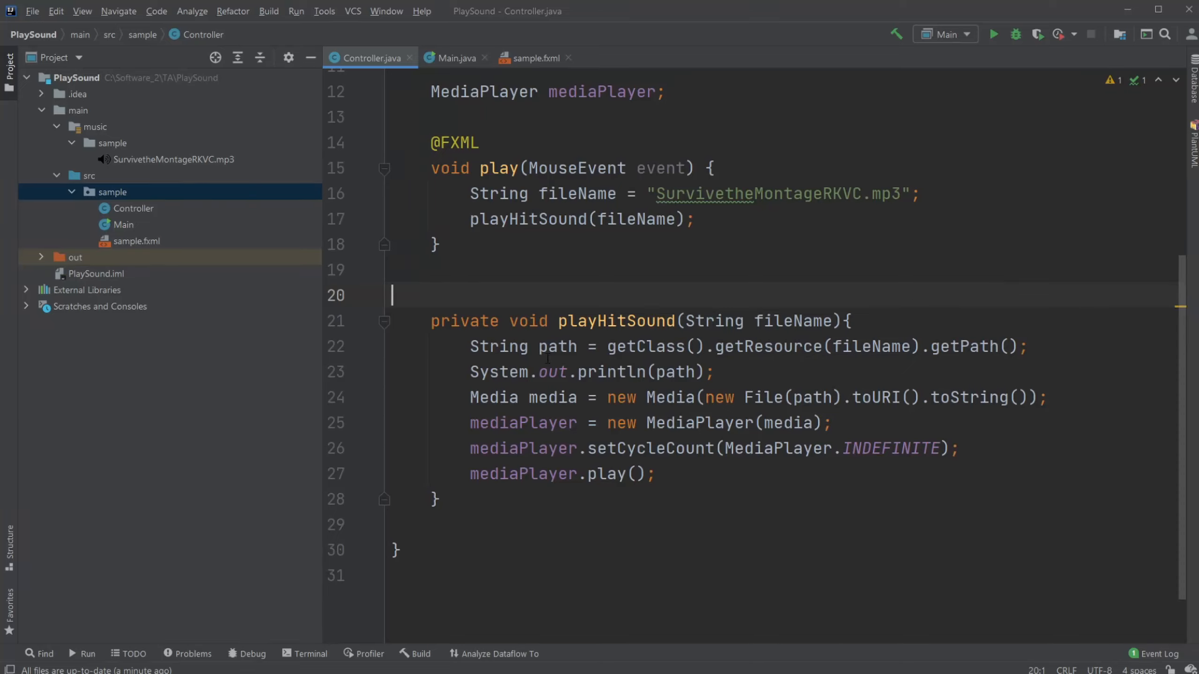
pyautogui.moveTo(181, 306)
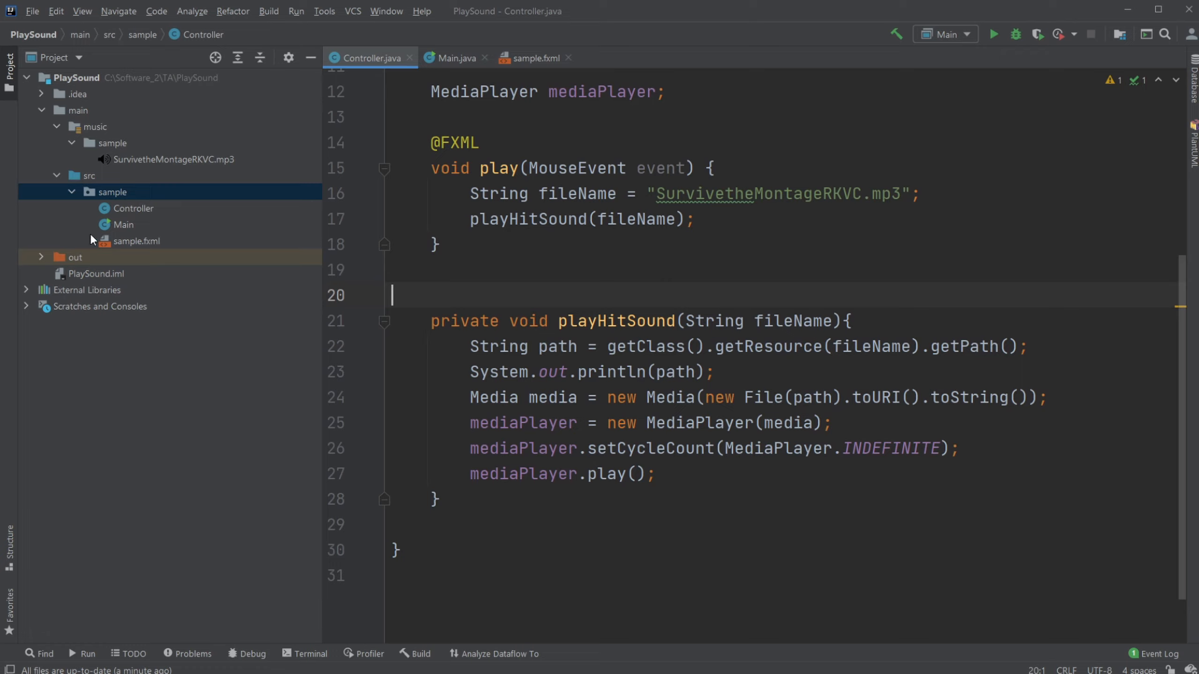
pyautogui.moveTo(354, 255)
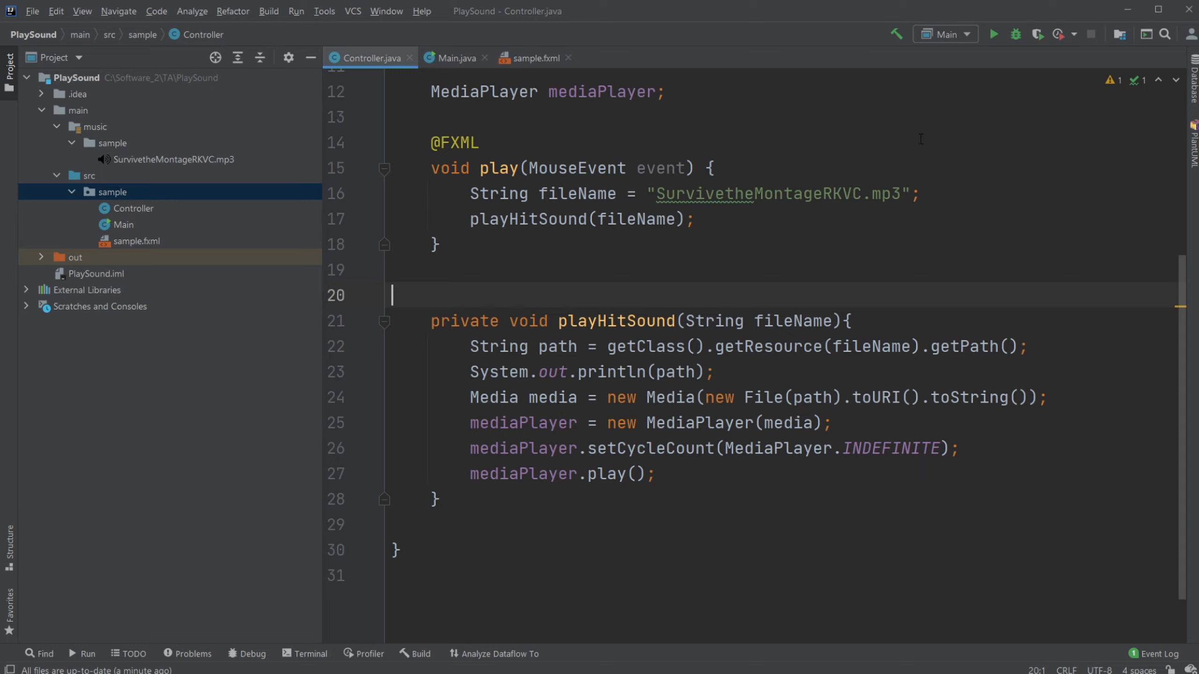
pyautogui.moveTo(385, 228)
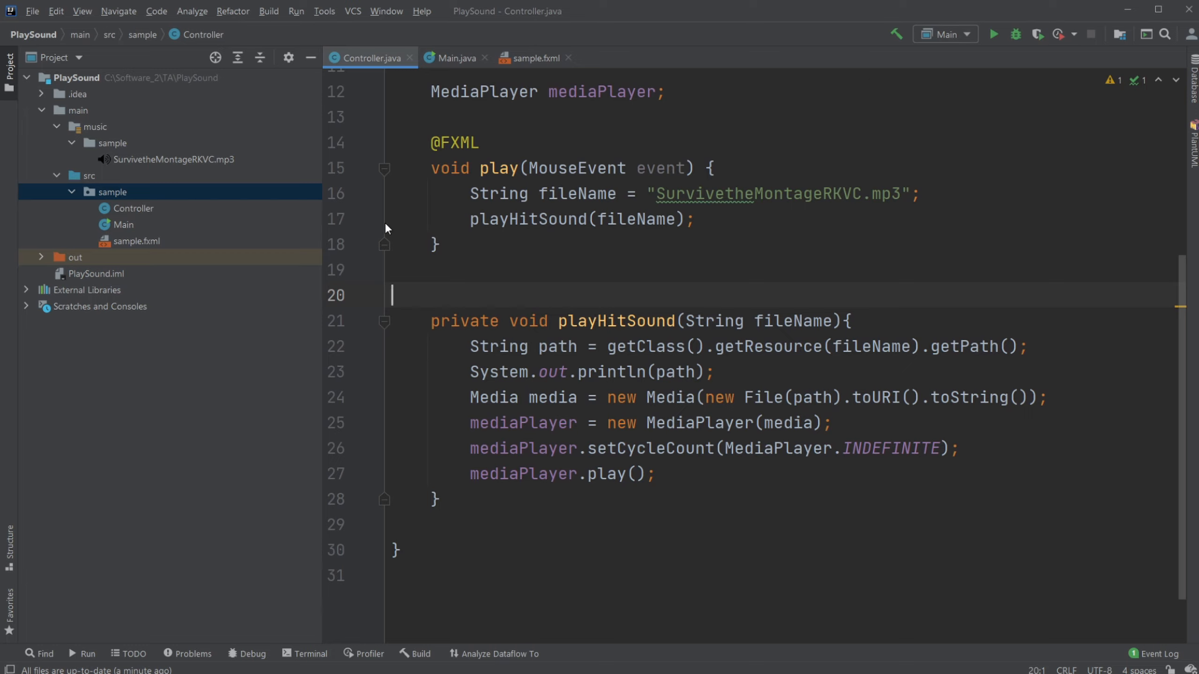
pyautogui.moveTo(568, 291)
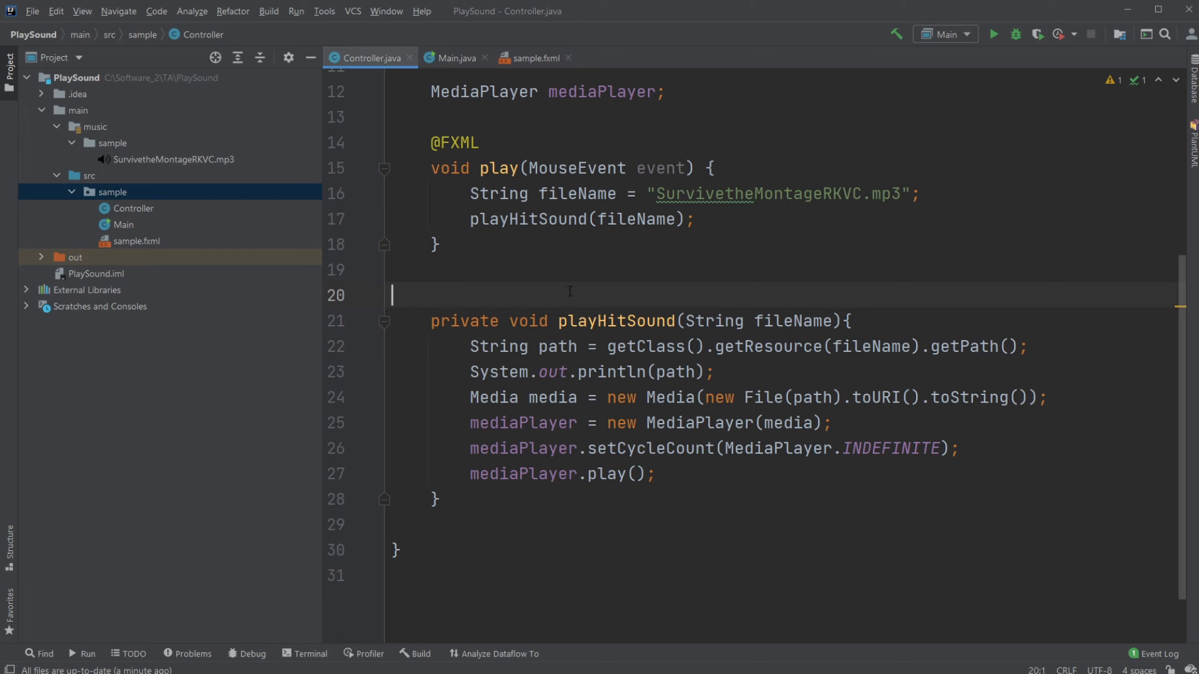
pyautogui.moveTo(1003, 55)
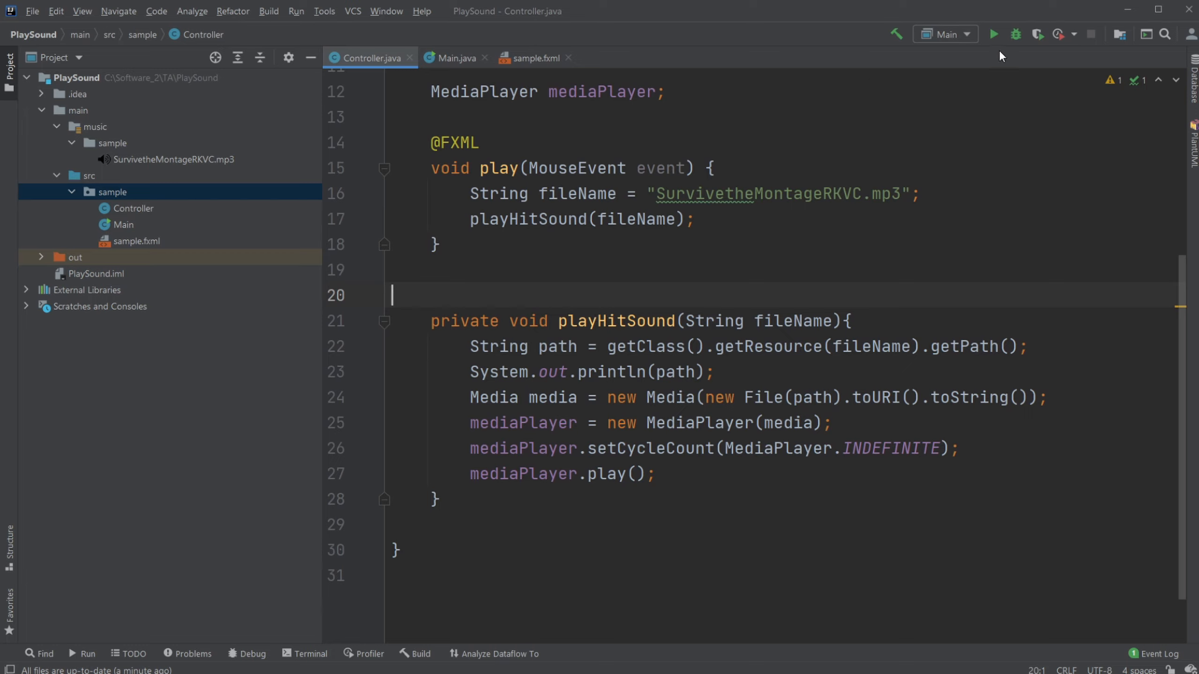
# Step: Launch the PlaySound app, trigger playback, and locate the media variable in the Controller
pyautogui.click(993, 34)
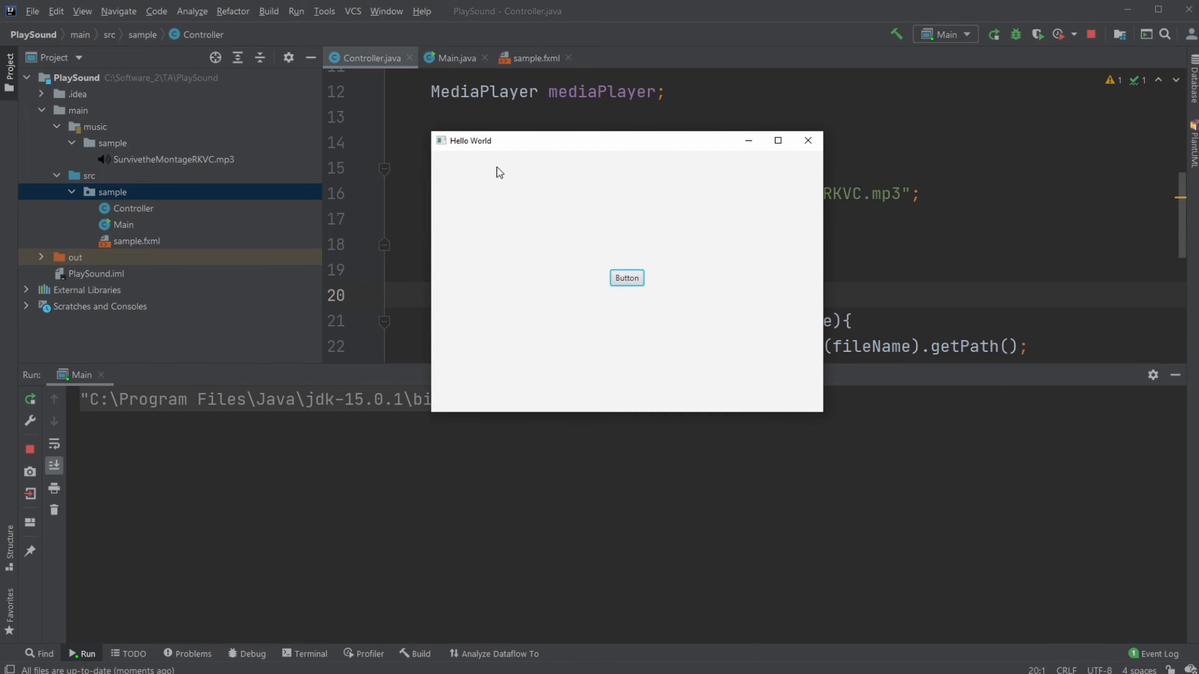
pyautogui.click(626, 277)
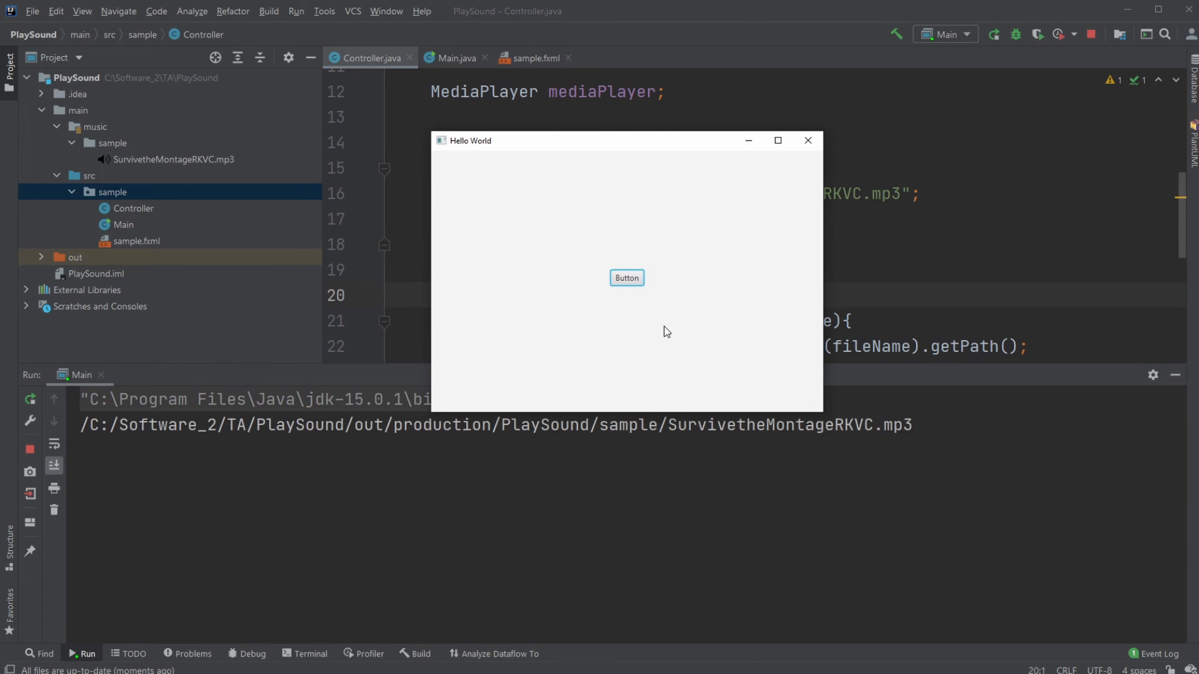
pyautogui.moveTo(684, 276)
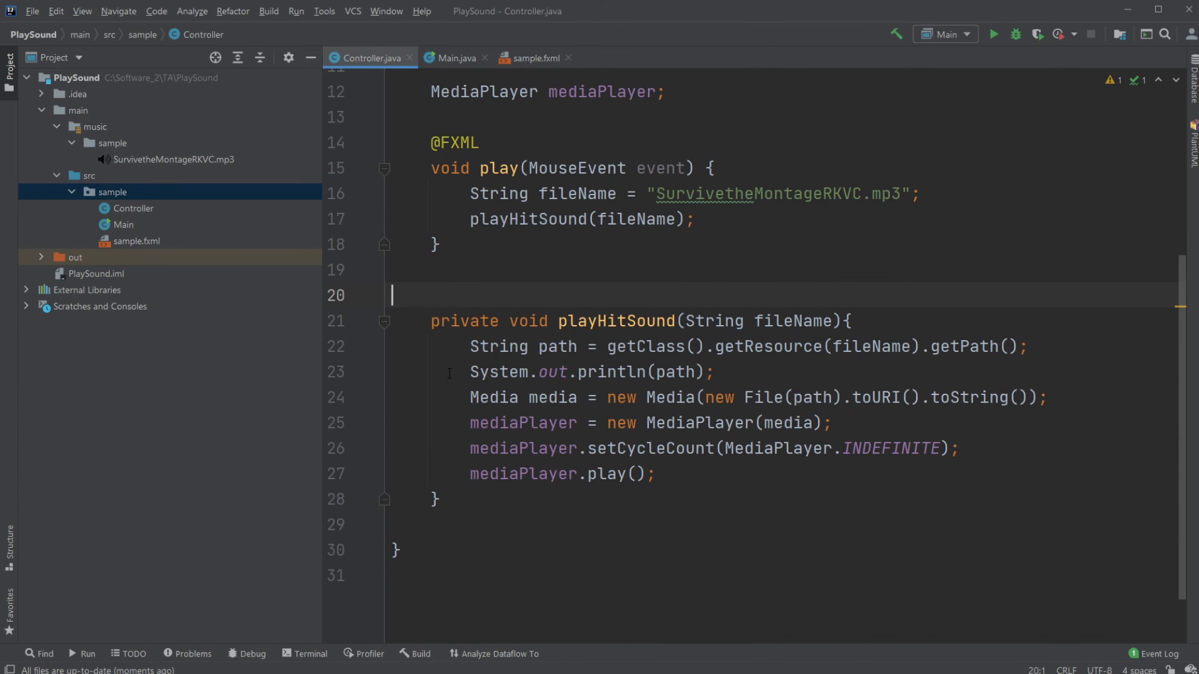
pyautogui.doubleClick(523, 423)
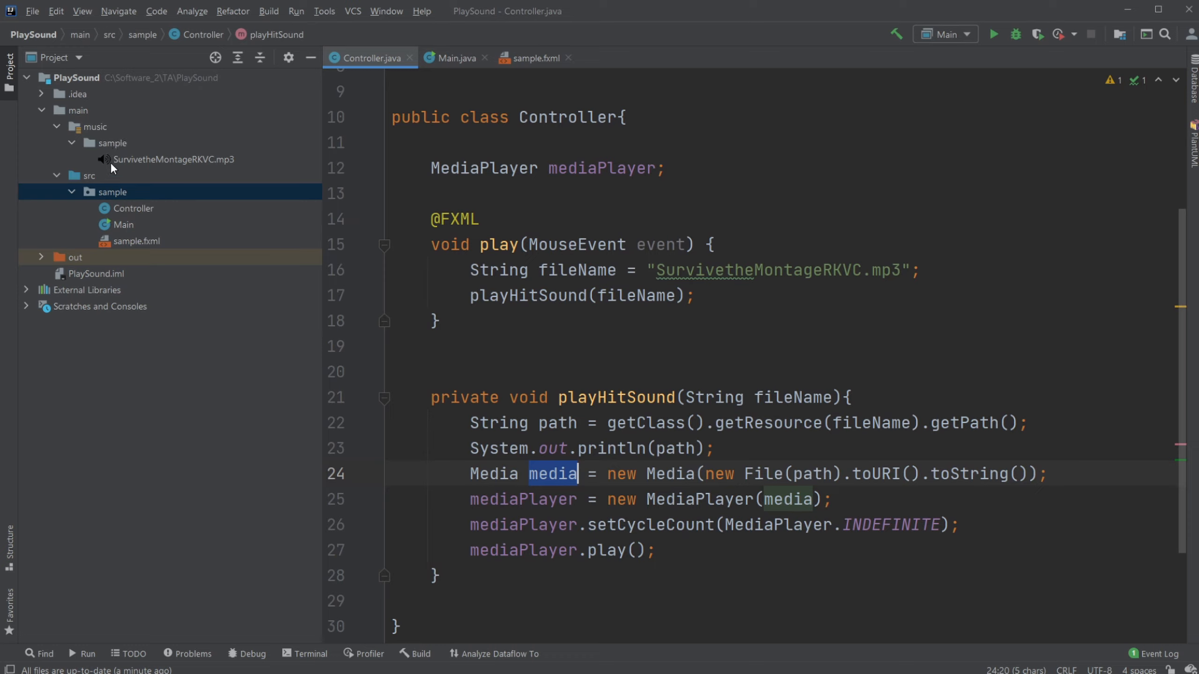
# Step: Point out SurvivetheMontageRKVC.mp3 under resources/music/sample in the project tree
pyautogui.click(95, 126)
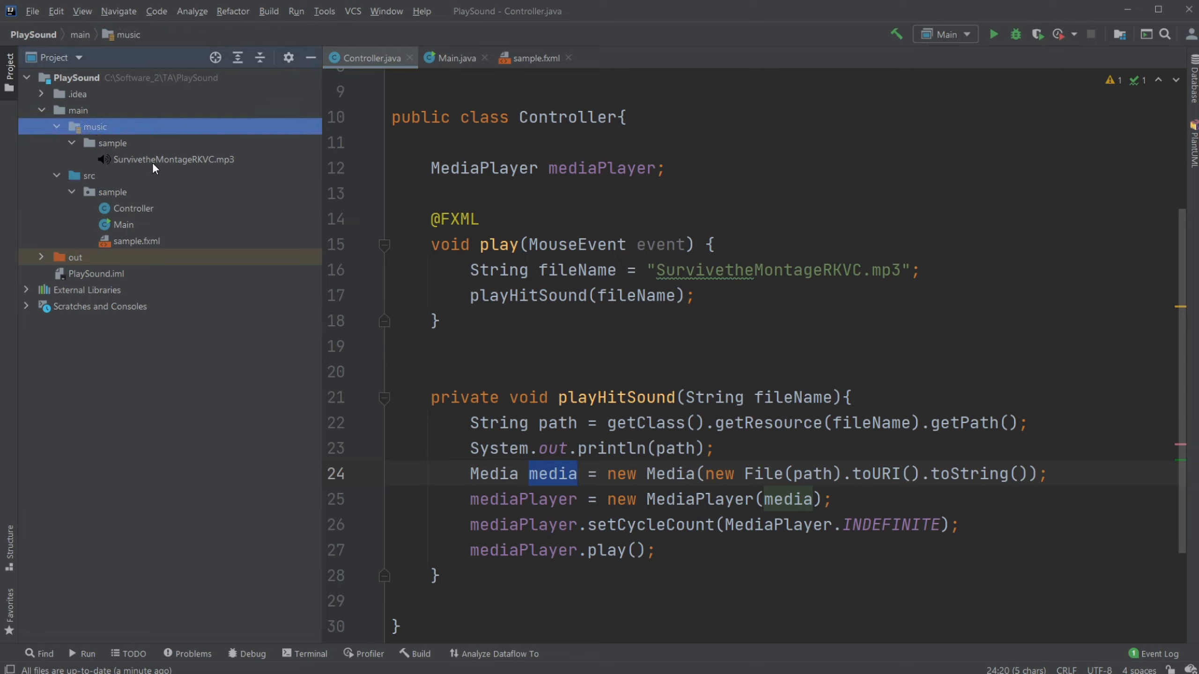
pyautogui.click(112, 144)
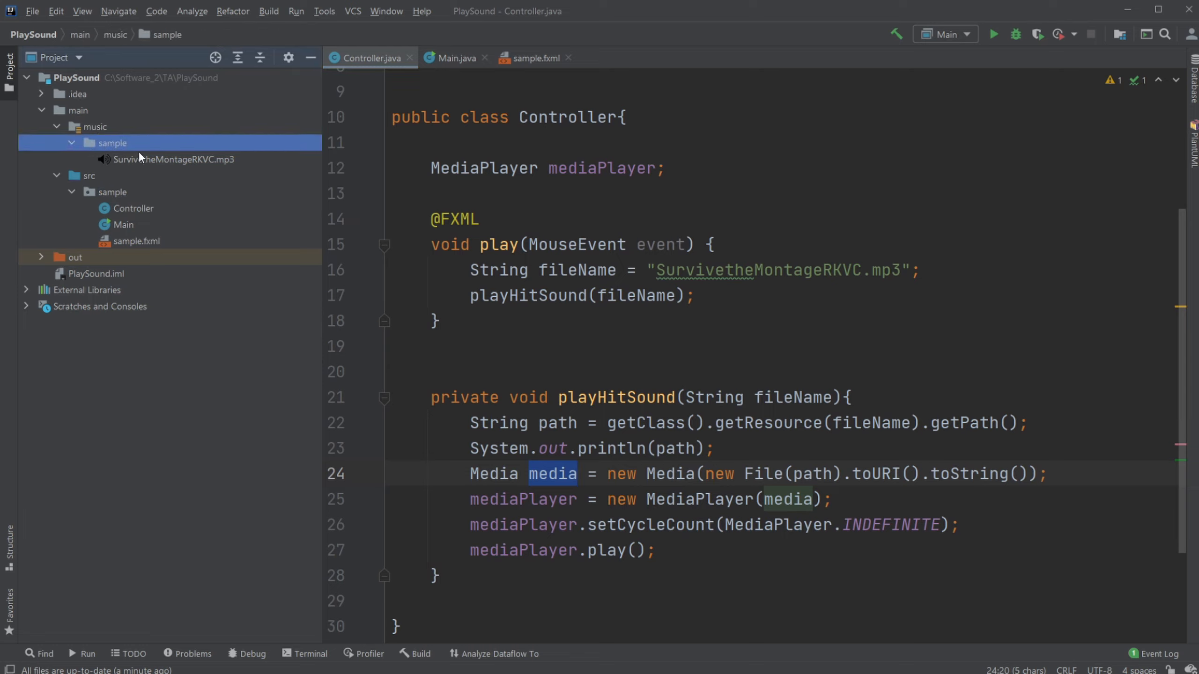
pyautogui.click(173, 159)
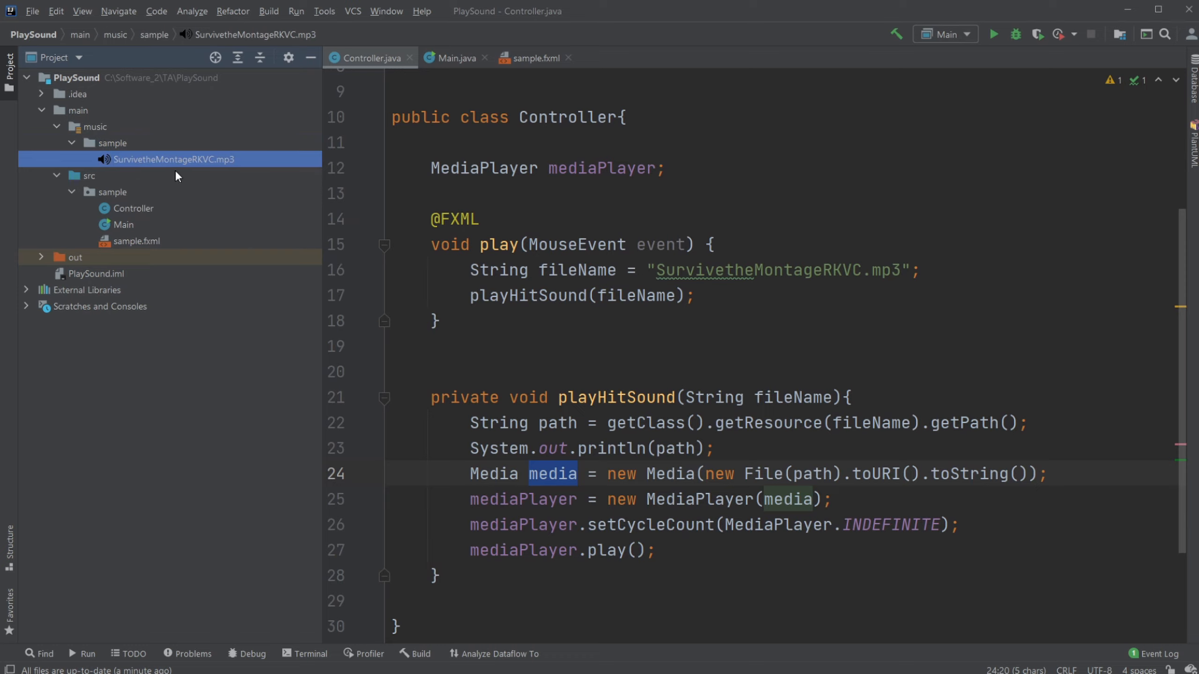
pyautogui.moveTo(154, 198)
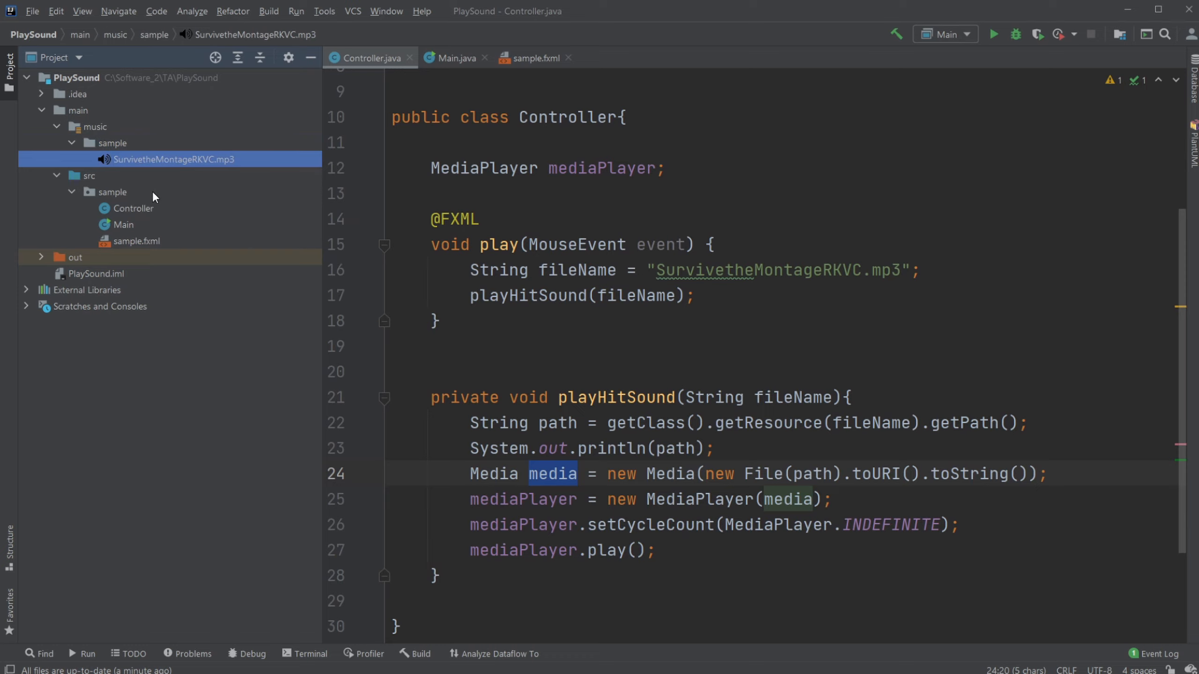
pyautogui.moveTo(656, 292)
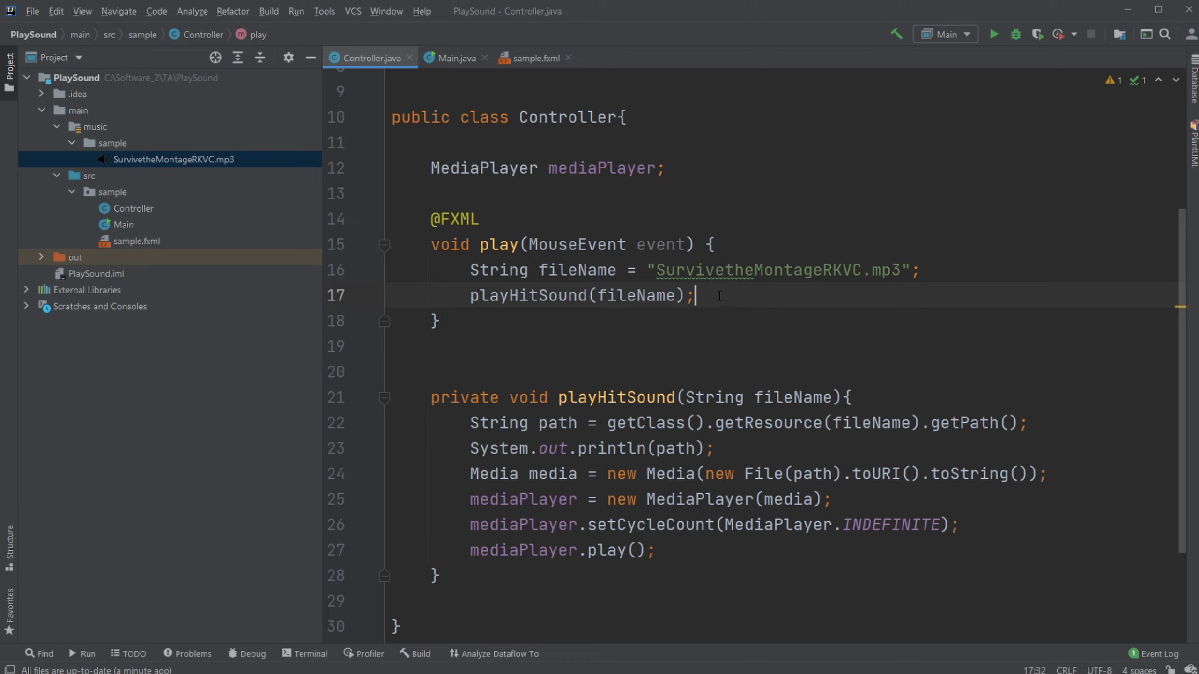
pyautogui.moveTo(798, 280)
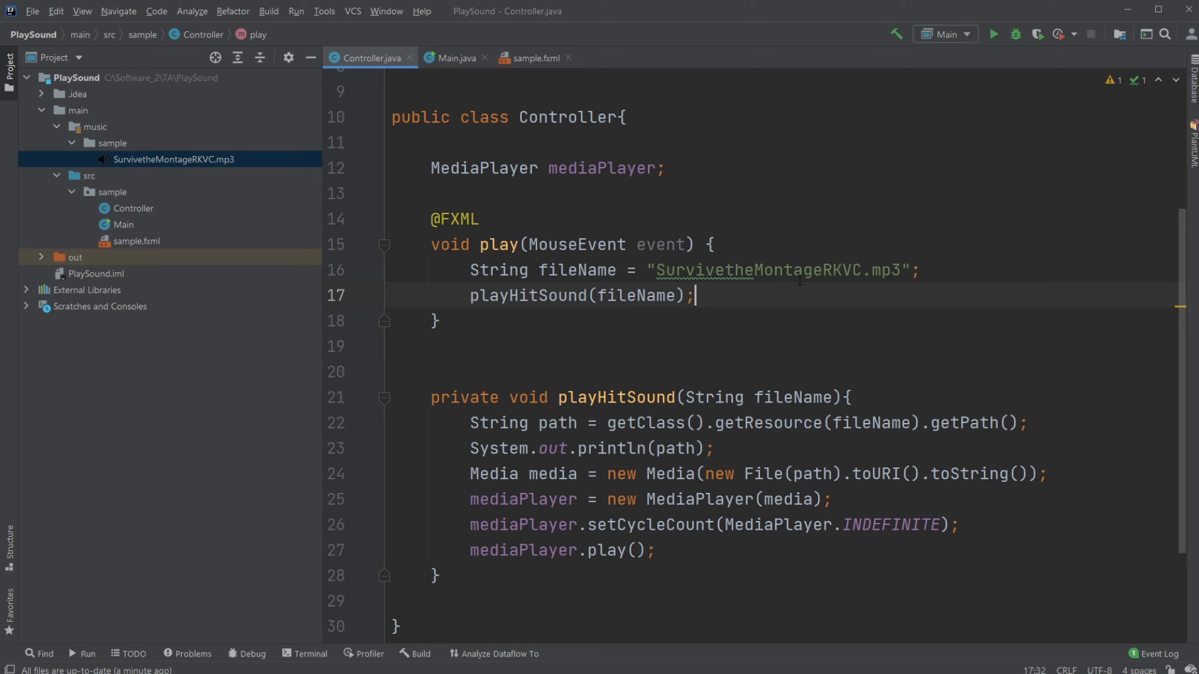
pyautogui.moveTo(381, 389)
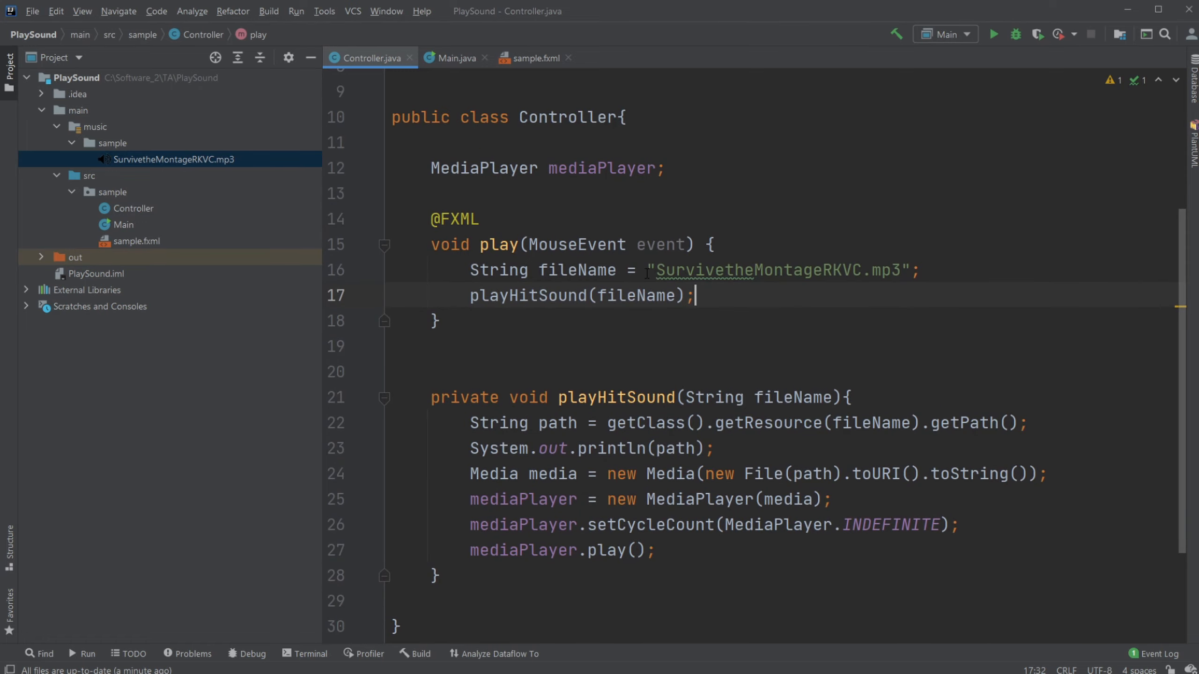
pyautogui.scroll(-3)
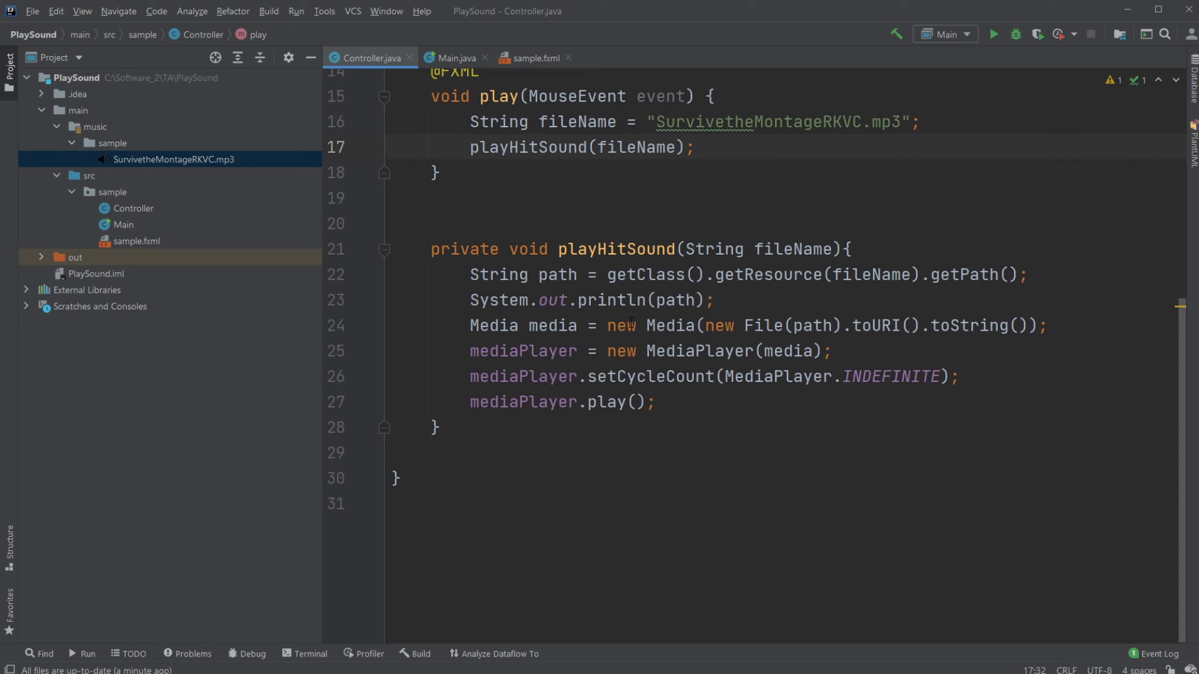
pyautogui.scroll(-3)
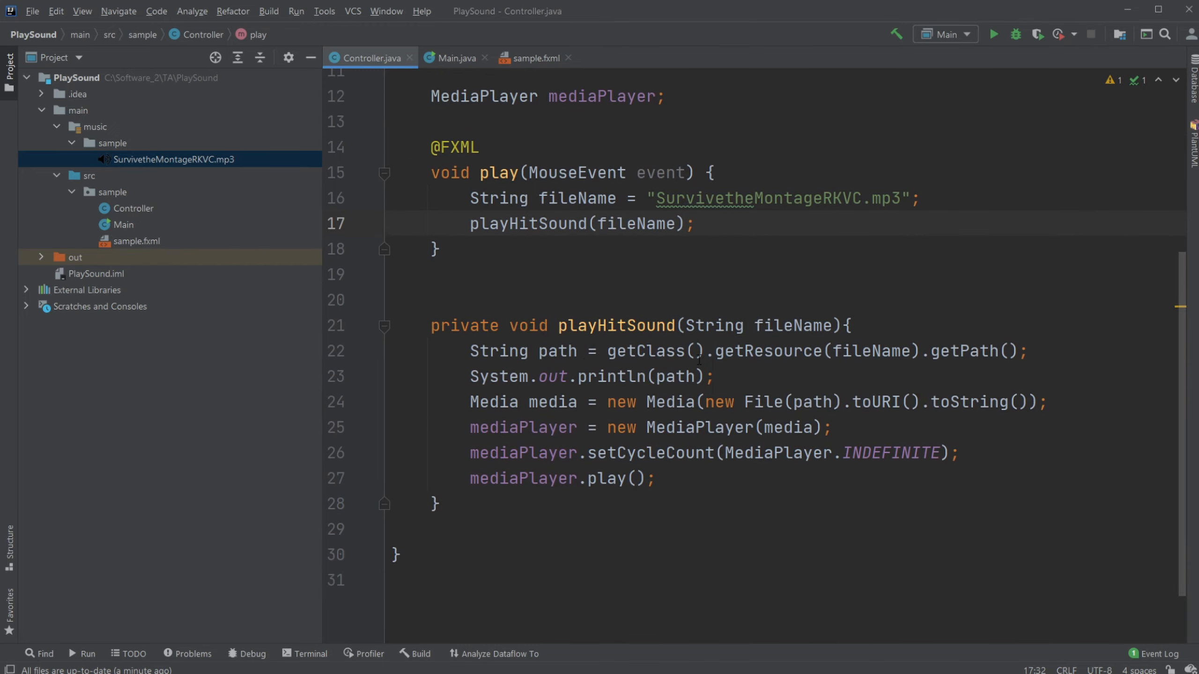
pyautogui.moveTo(862, 337)
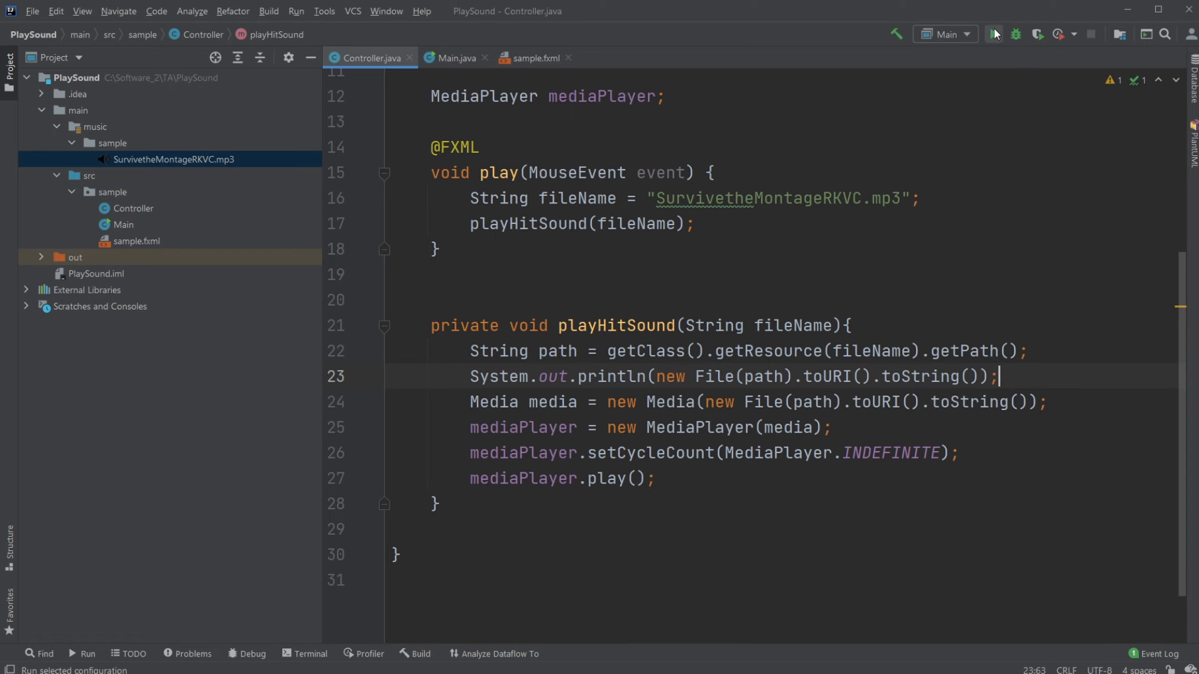
# Step: Run the app to confirm the printed file: URI, then remove the println line from playHitSound
pyautogui.click(993, 34)
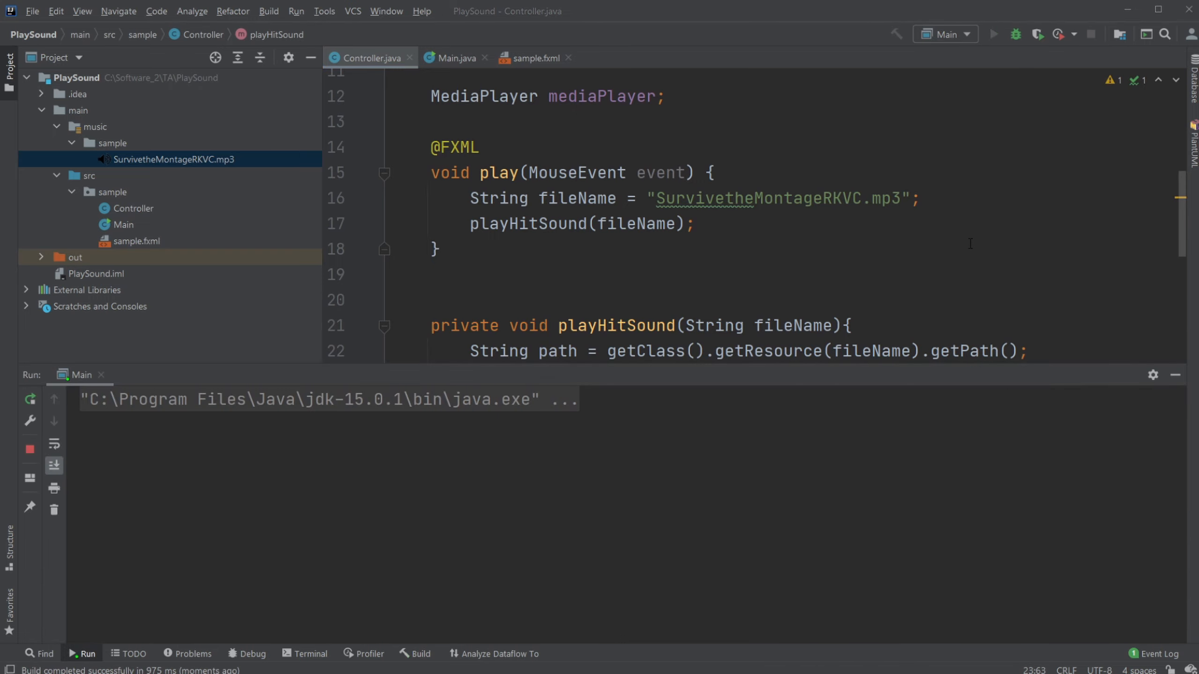
pyautogui.click(993, 34)
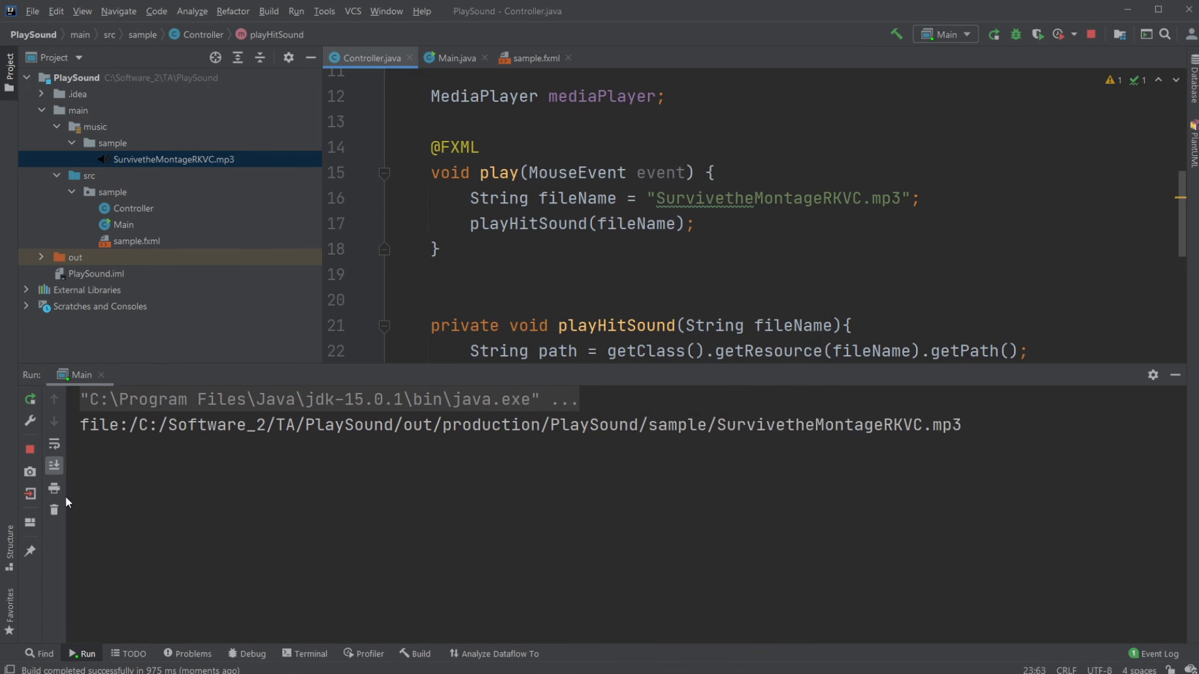
pyautogui.doubleClick(103, 425)
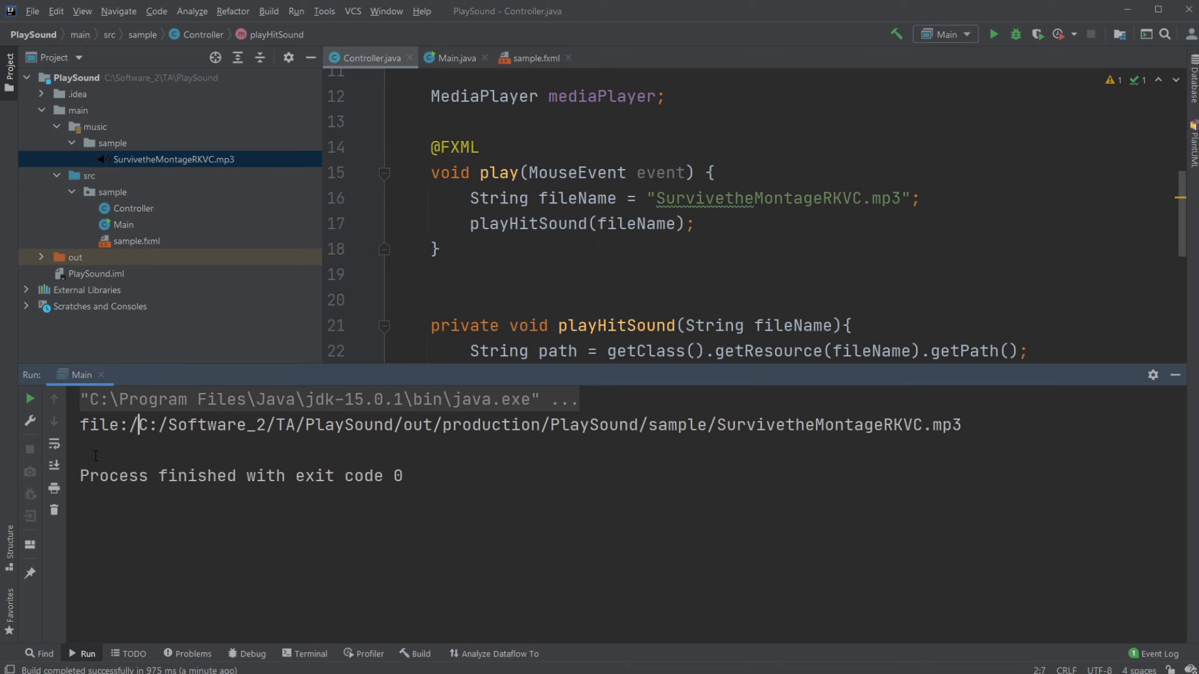
pyautogui.doubleClick(102, 425)
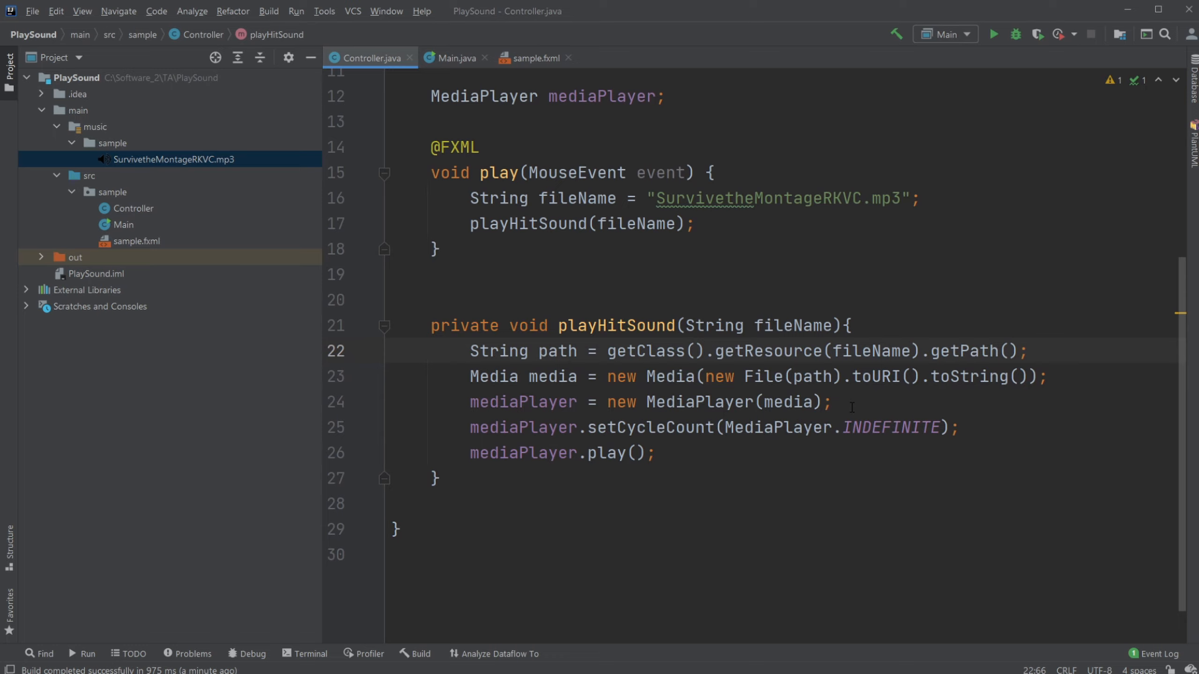
# Step: Bring up the run configuration list from the Main dropdown in the toolbar
pyautogui.doubleClick(523, 402)
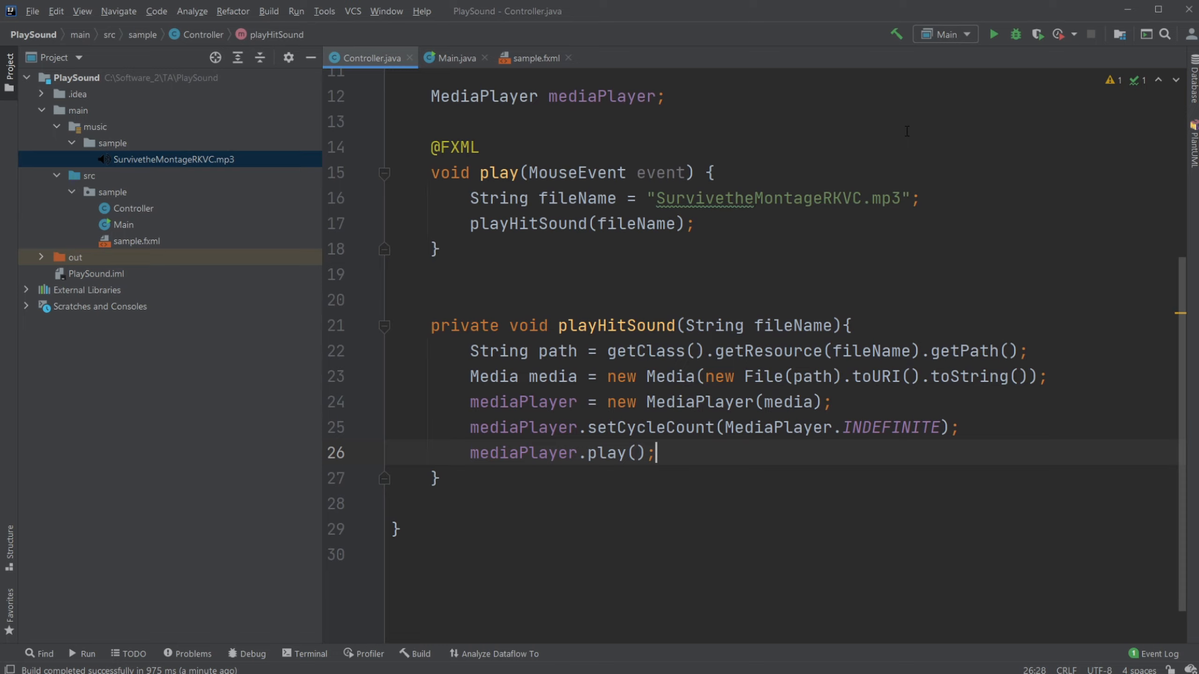
pyautogui.moveTo(872, 146)
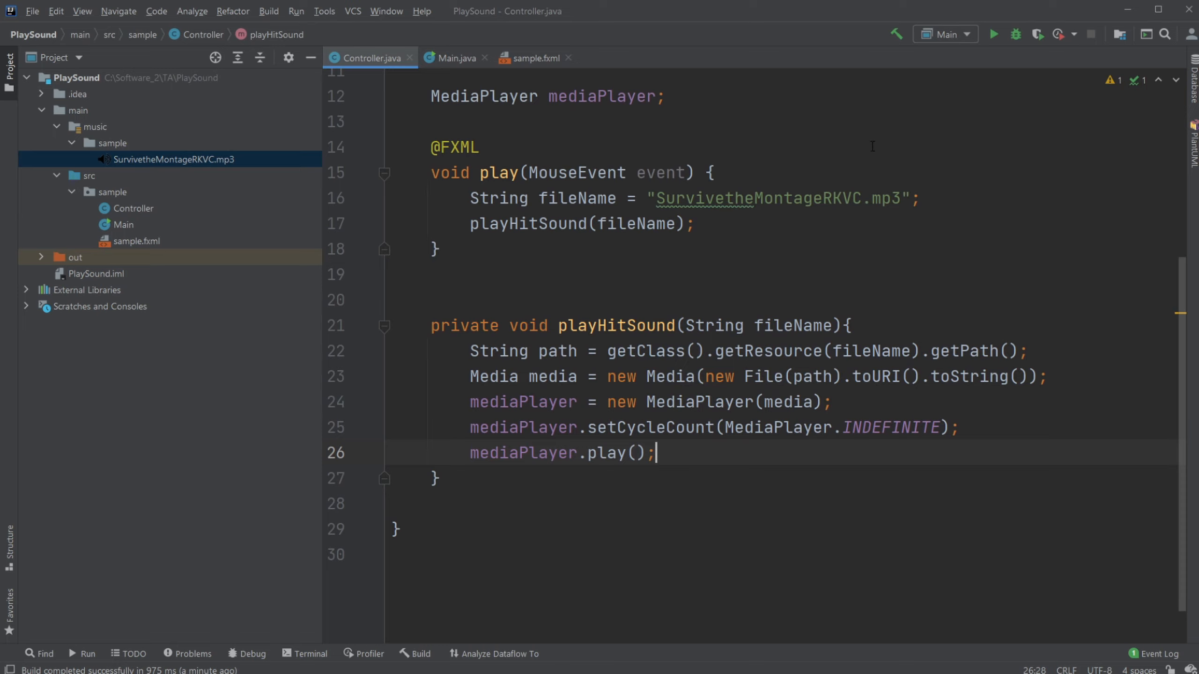
pyautogui.click(944, 34)
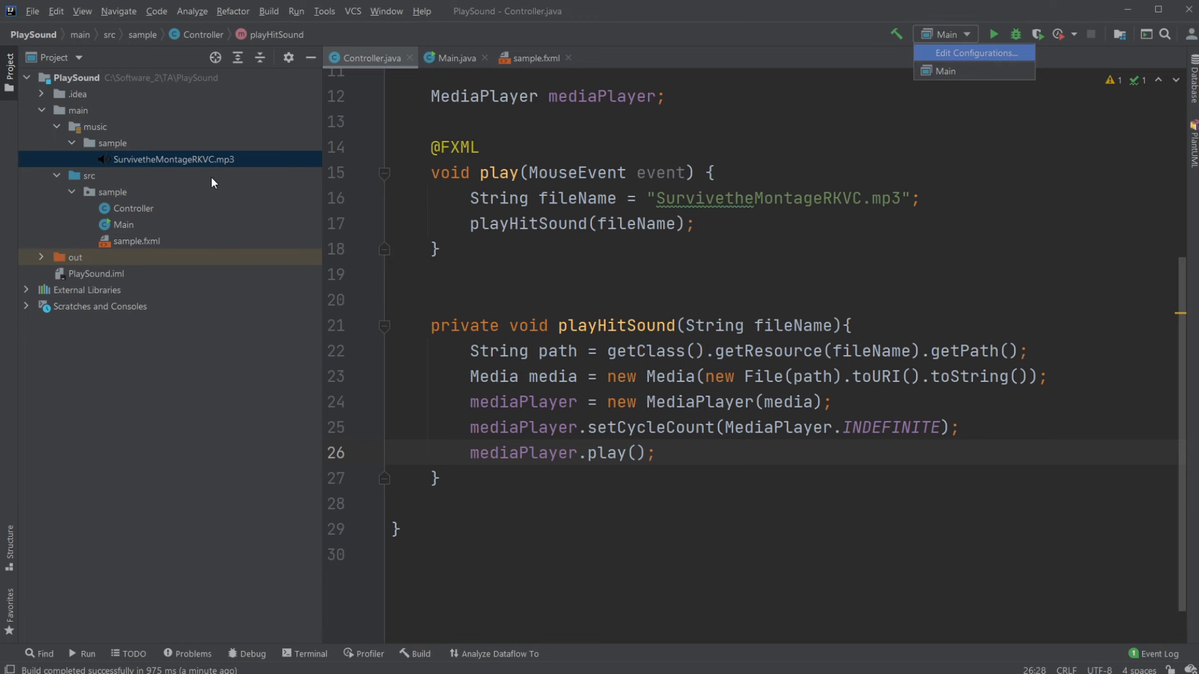
# Step: Ensure Main's VM options read --add-modules javafx.controls,javafx.fxml,javafx.media
pyautogui.click(974, 53)
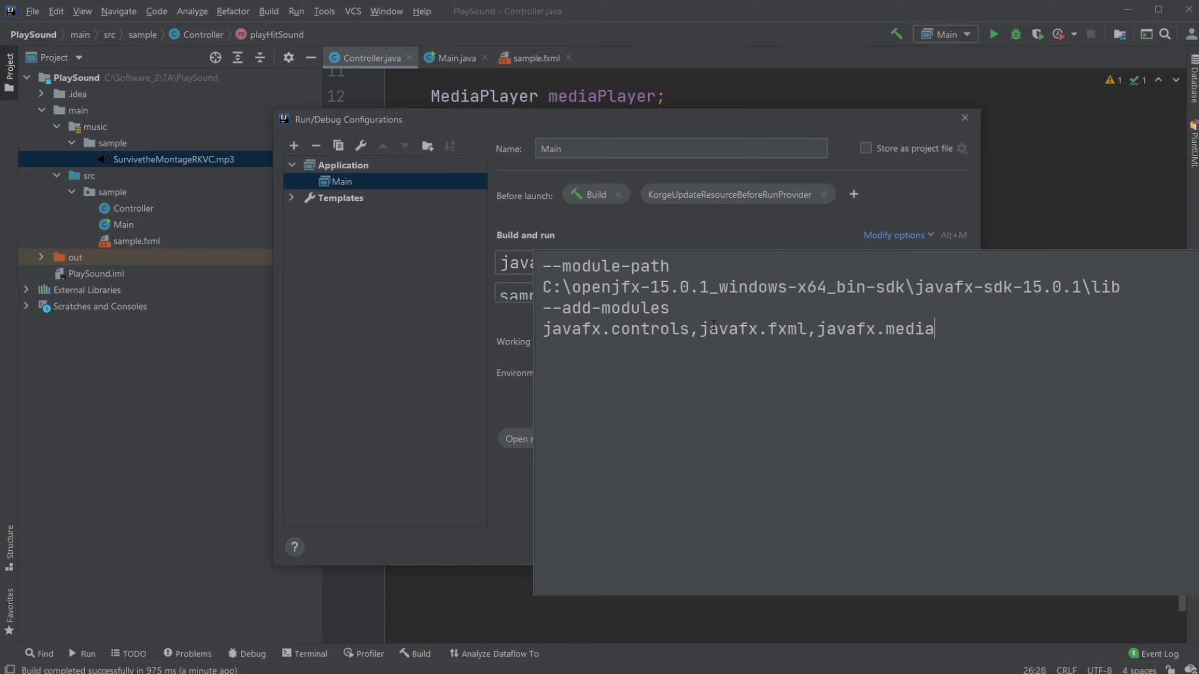
pyautogui.doubleClick(910, 329)
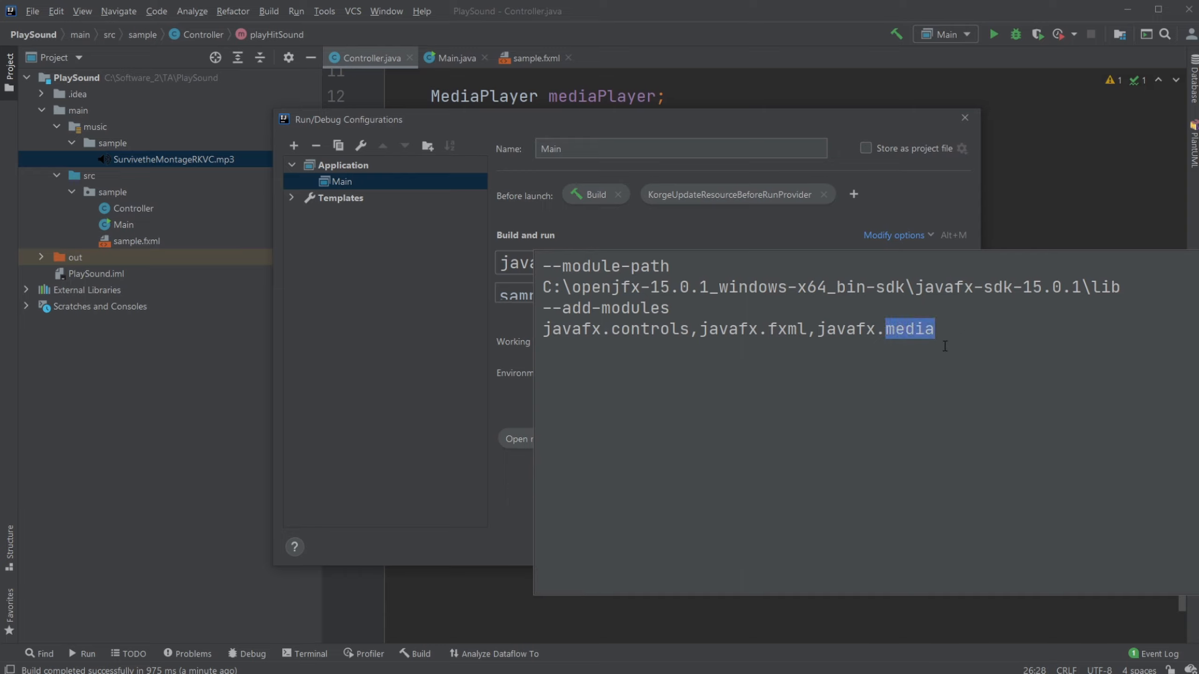
pyautogui.moveTo(631, 323)
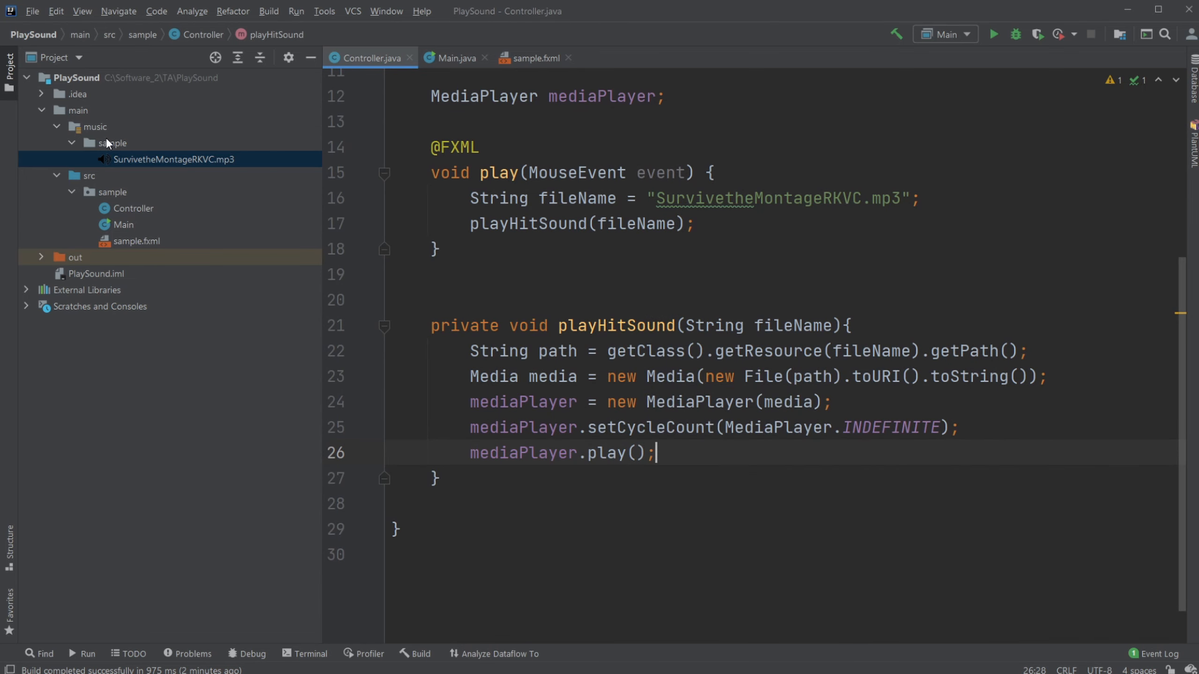
pyautogui.moveTo(976, 96)
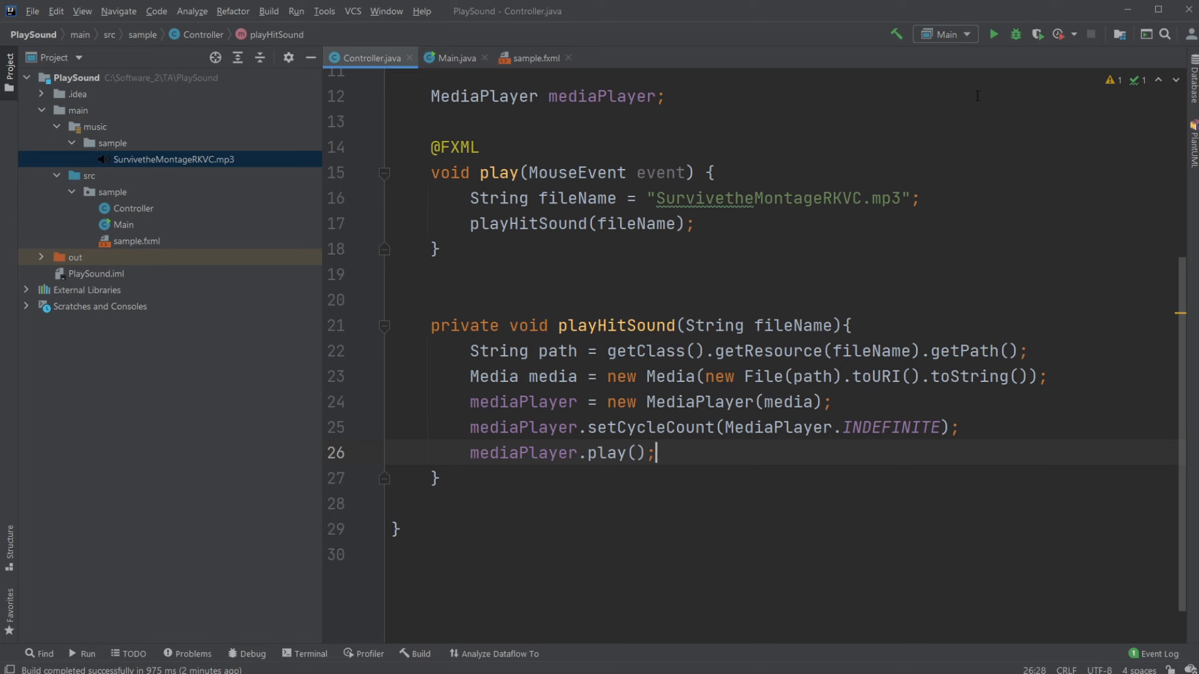
pyautogui.moveTo(606, 453)
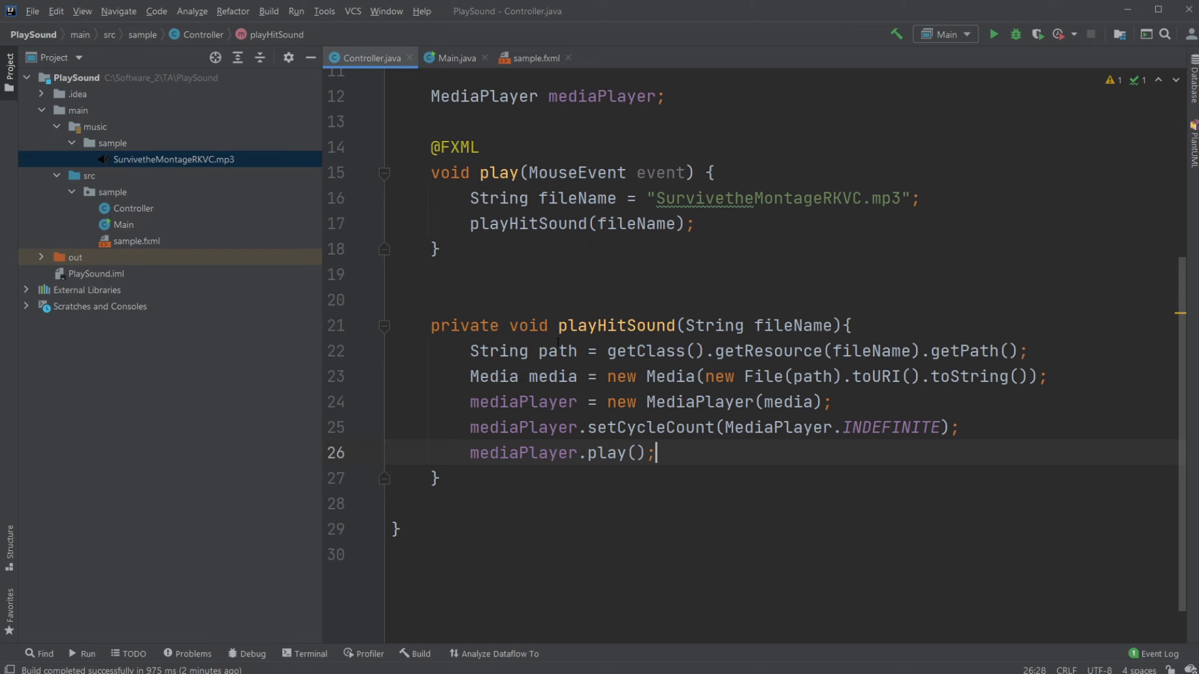
pyautogui.moveTo(481, 299)
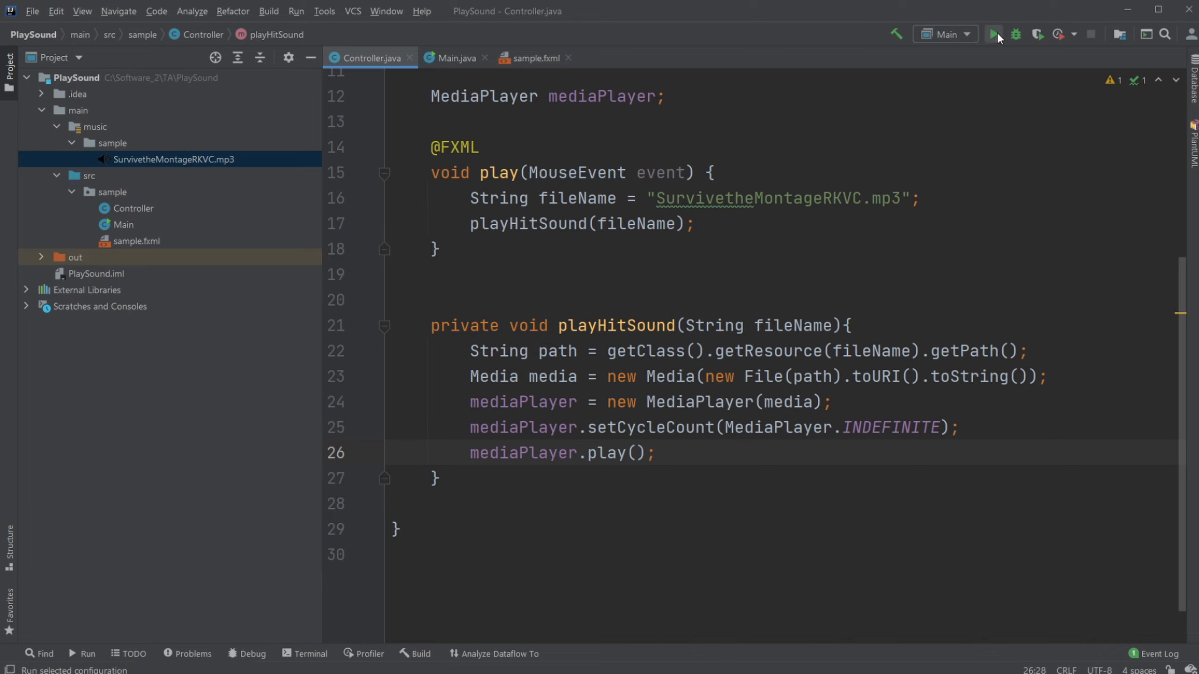
# Step: Run the Main configuration so the Hello World window with its button opens
pyautogui.click(992, 33)
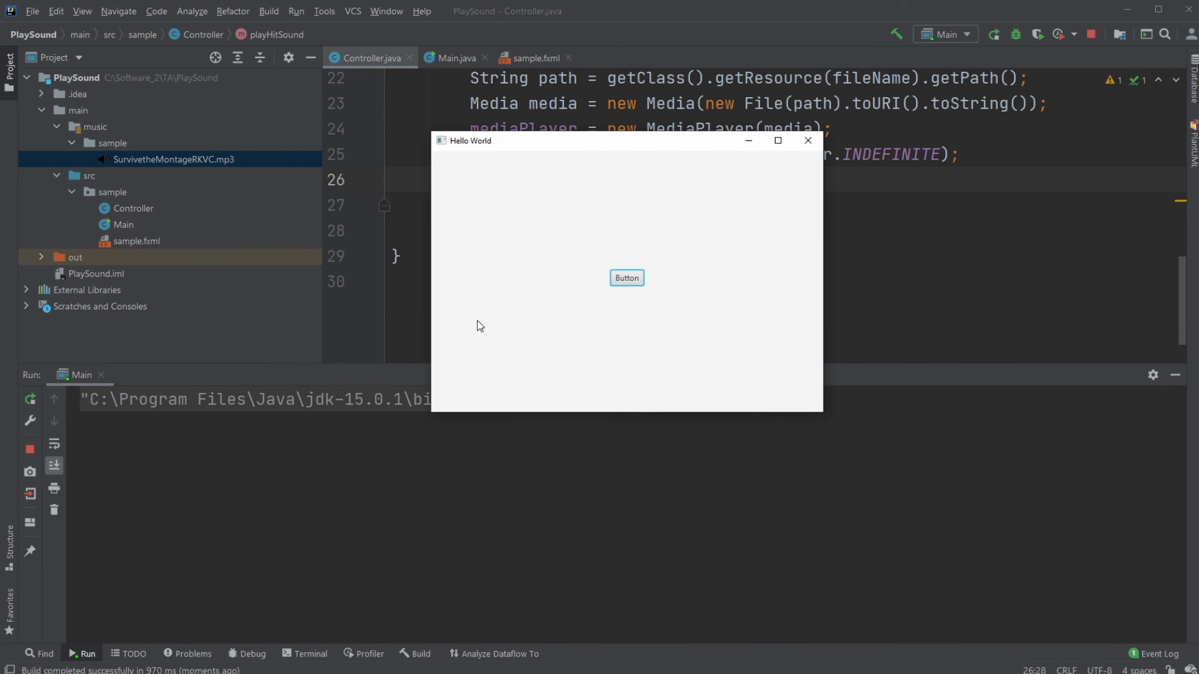
pyautogui.moveTo(589, 331)
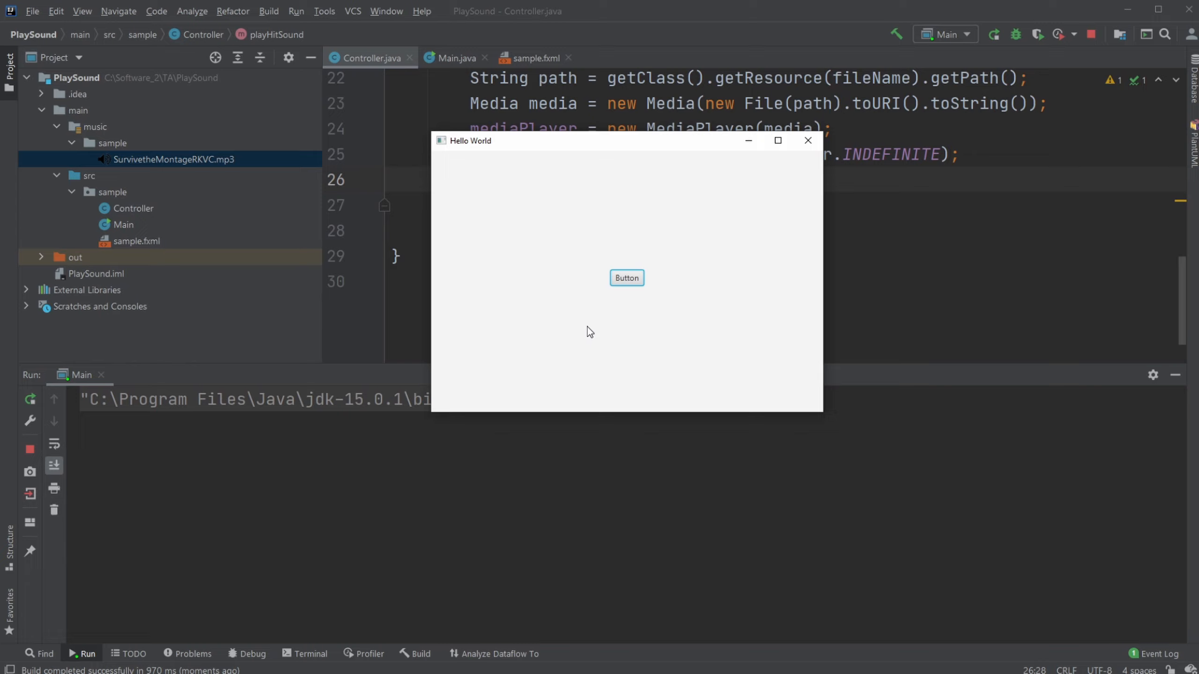